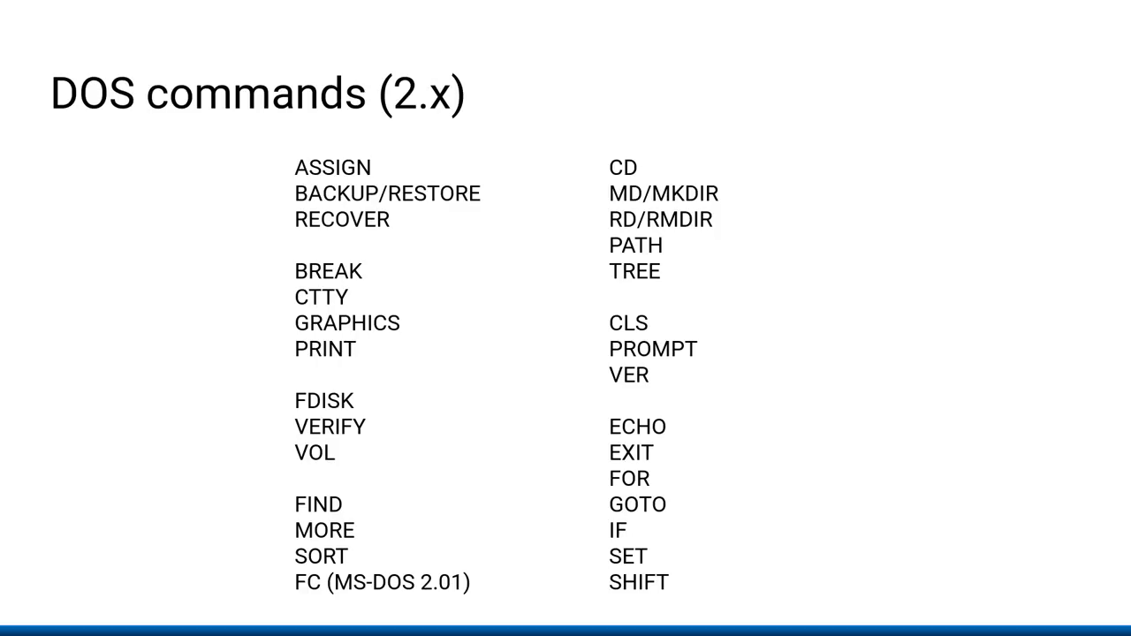
- Advance from the PD-DOS announcement to slide 26, the FreeDOS 1.2 boot screen
key("Right")
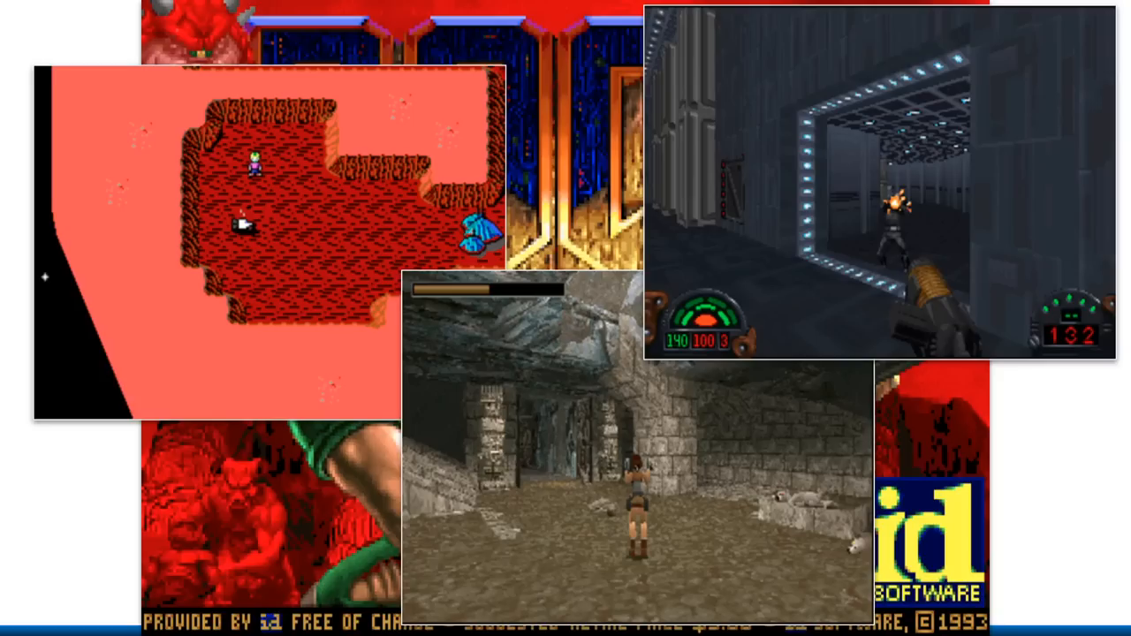
key("Right")
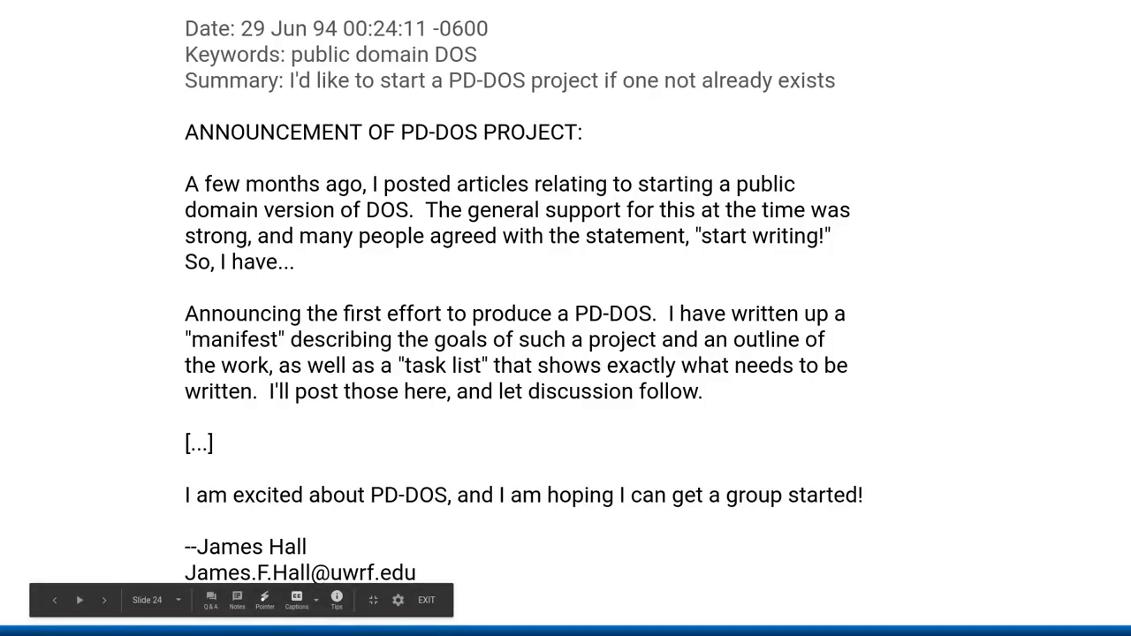
left_click(104, 600)
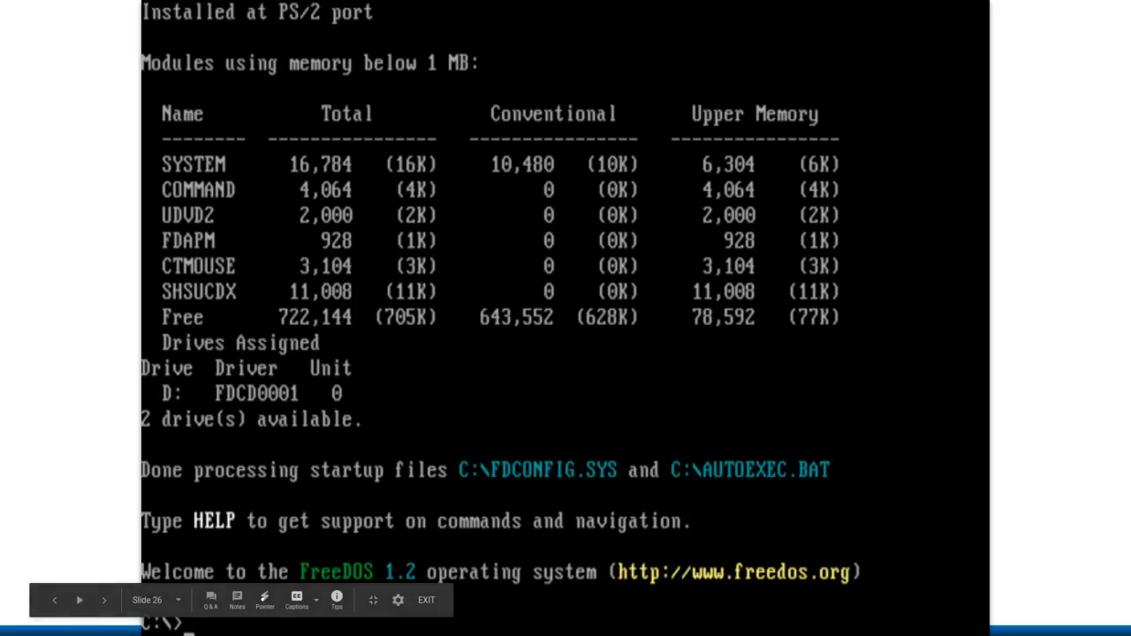